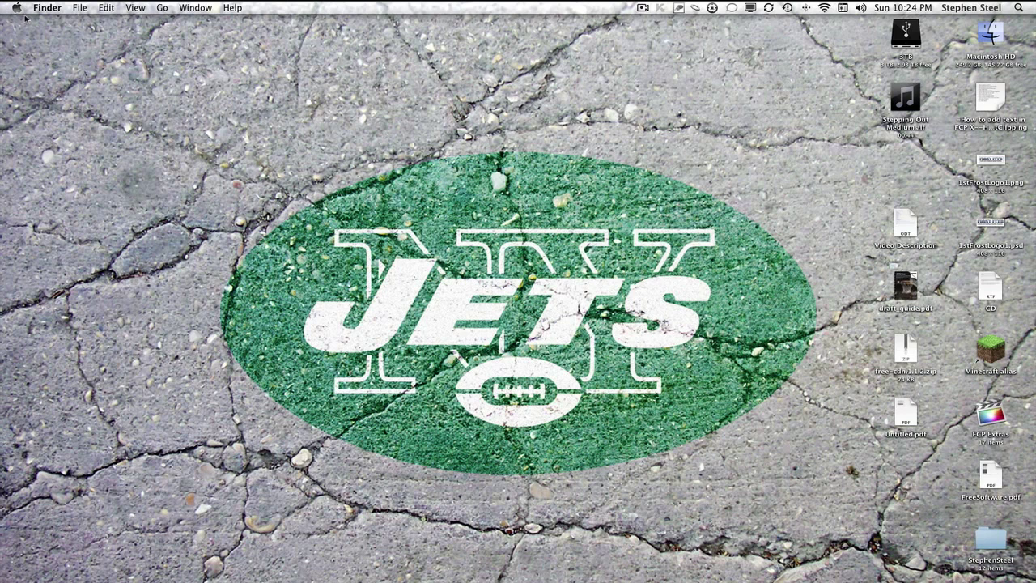
# - Launch System Preferences from the Apple menu
pyautogui.click(19, 8)
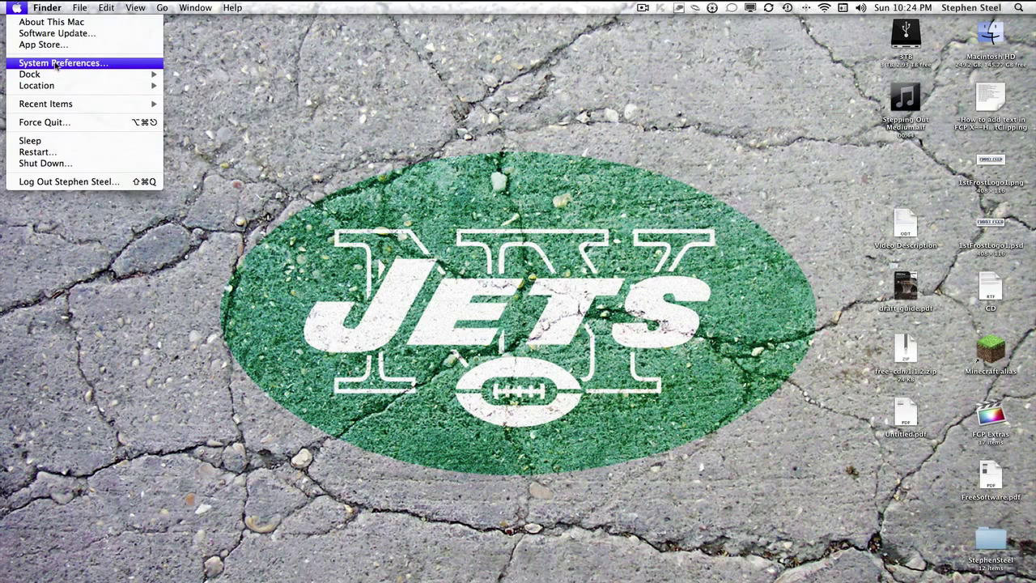
pyautogui.click(63, 63)
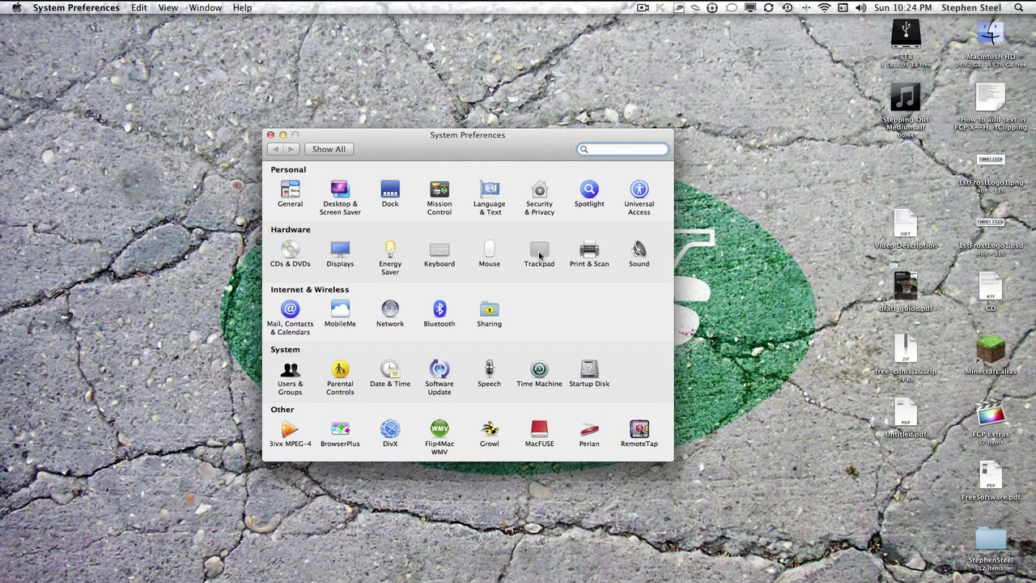
# - Open the Mouse pane, return to Show All, then reopen Mouse
pyautogui.click(488, 252)
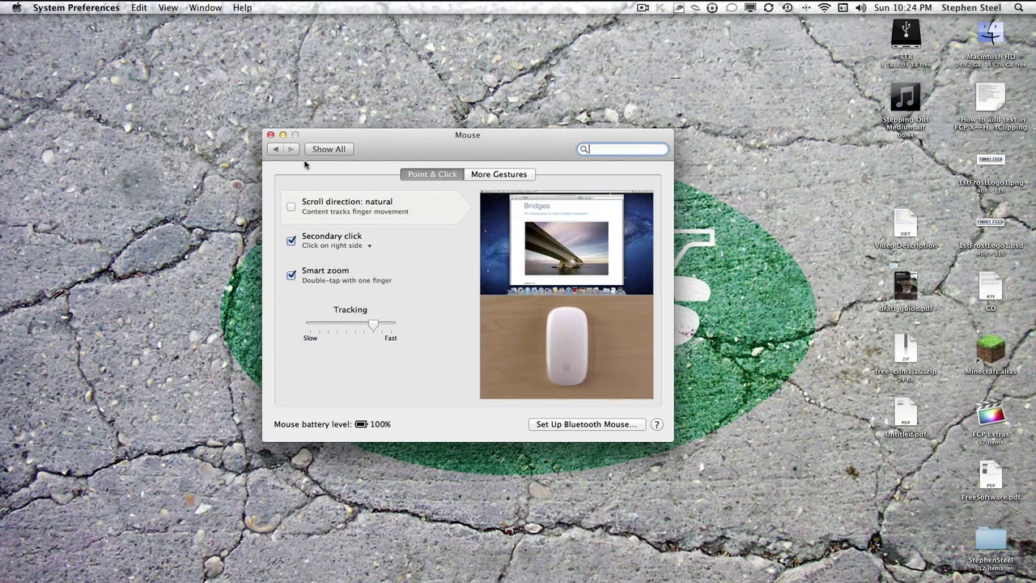
pyautogui.click(329, 149)
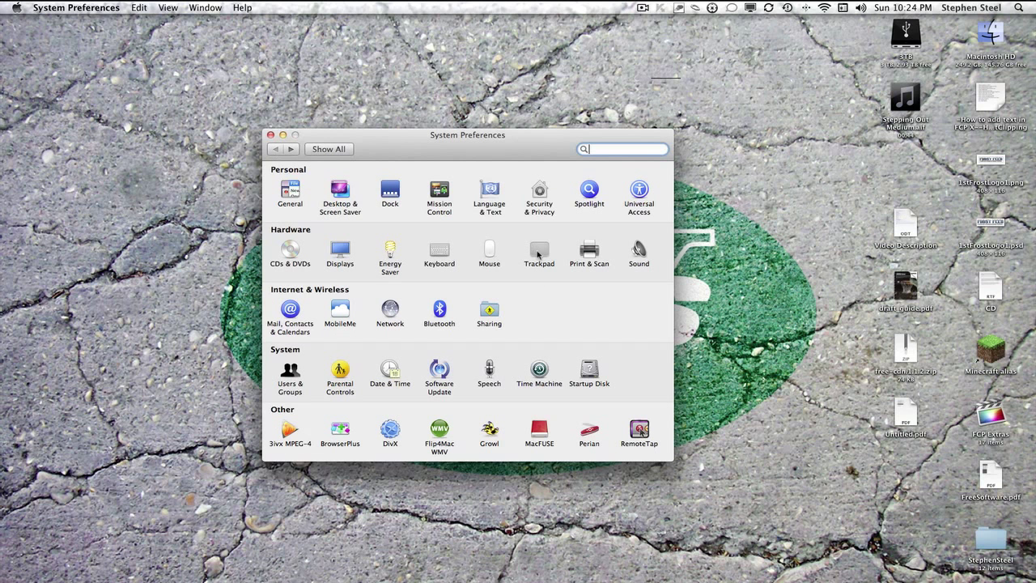
pyautogui.moveTo(469, 283)
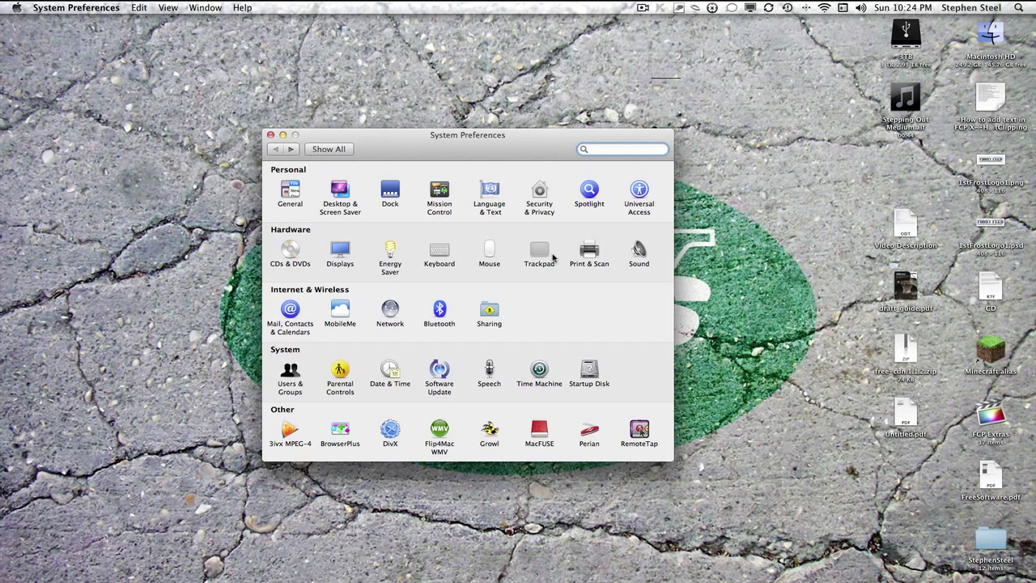
pyautogui.click(623, 149)
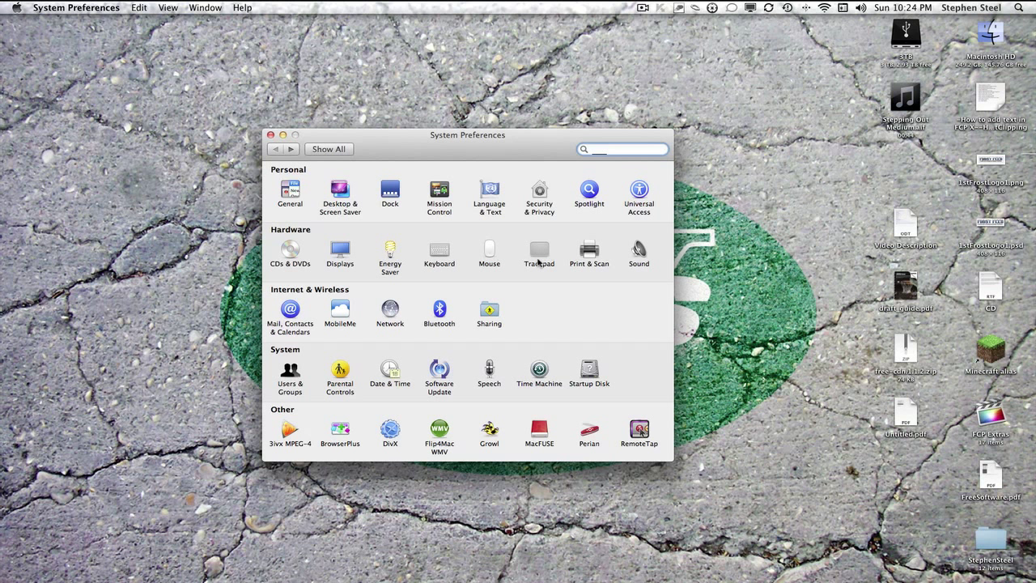
pyautogui.click(489, 251)
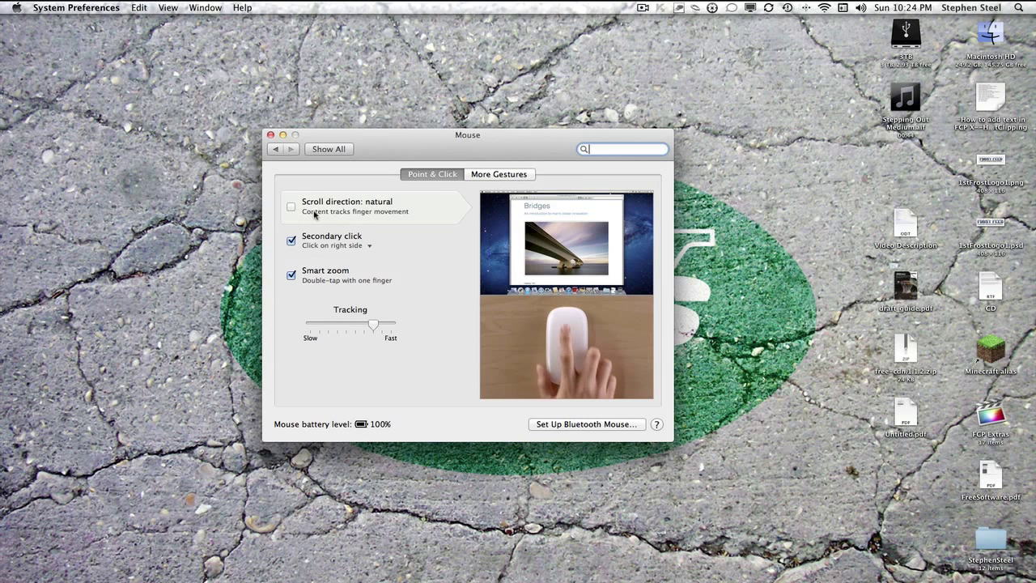
pyautogui.moveTo(353, 221)
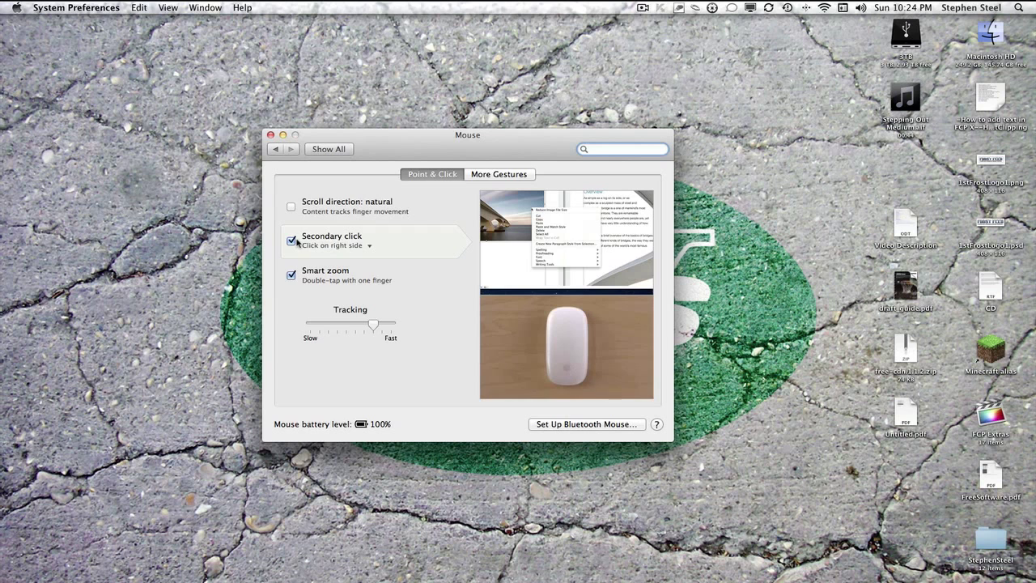
pyautogui.click(291, 241)
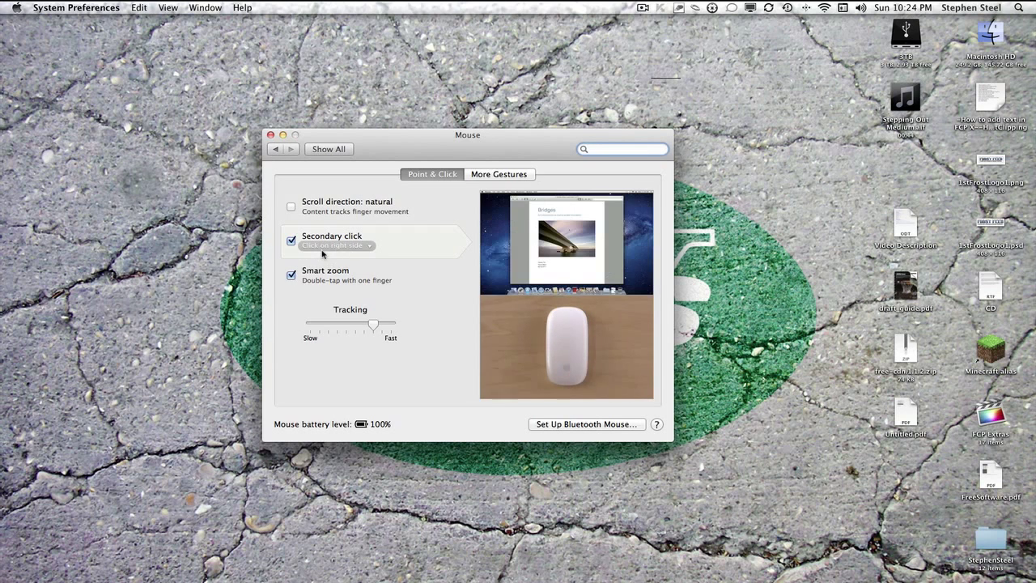
pyautogui.click(335, 245)
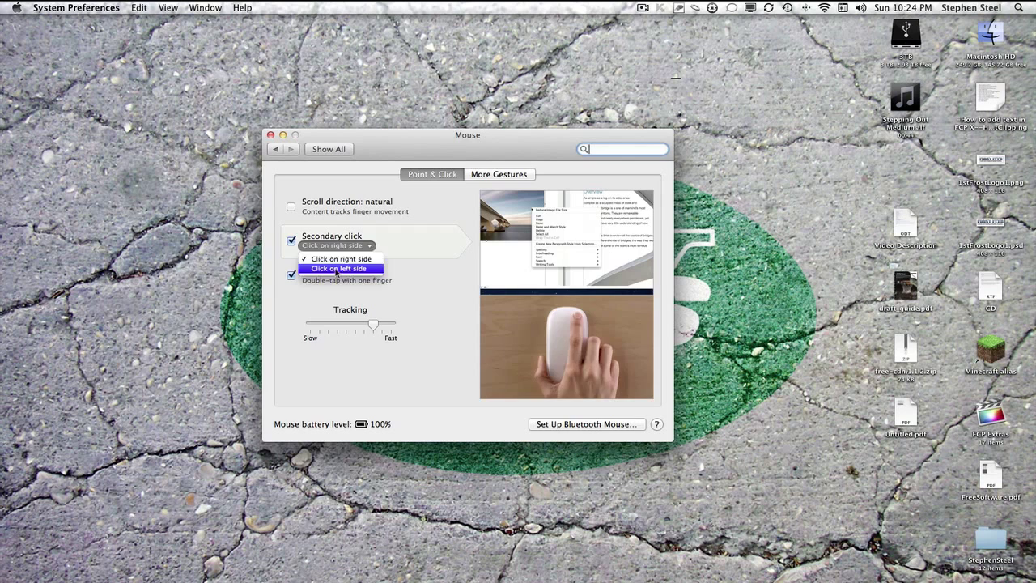
pyautogui.click(339, 268)
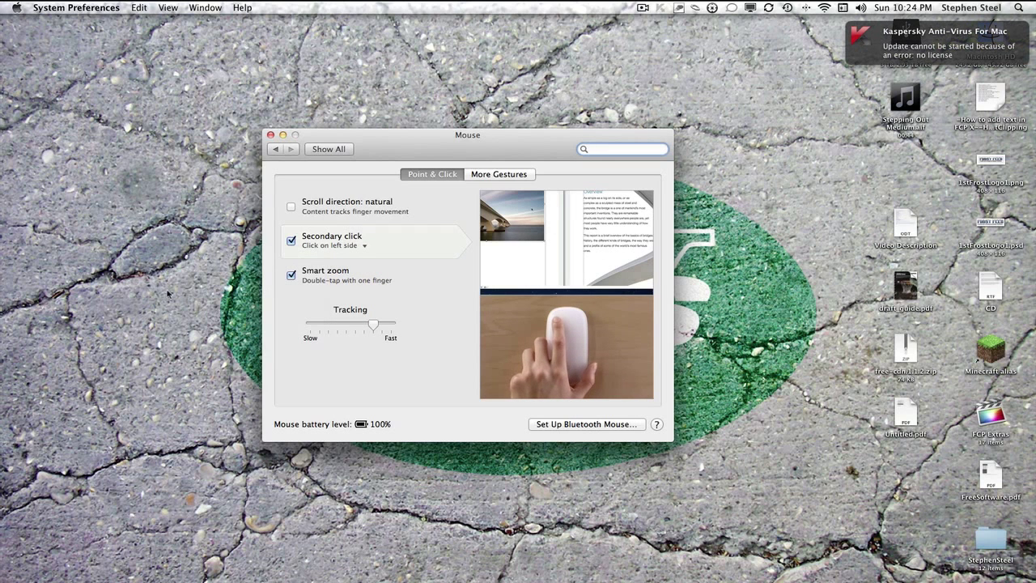
pyautogui.click(335, 245)
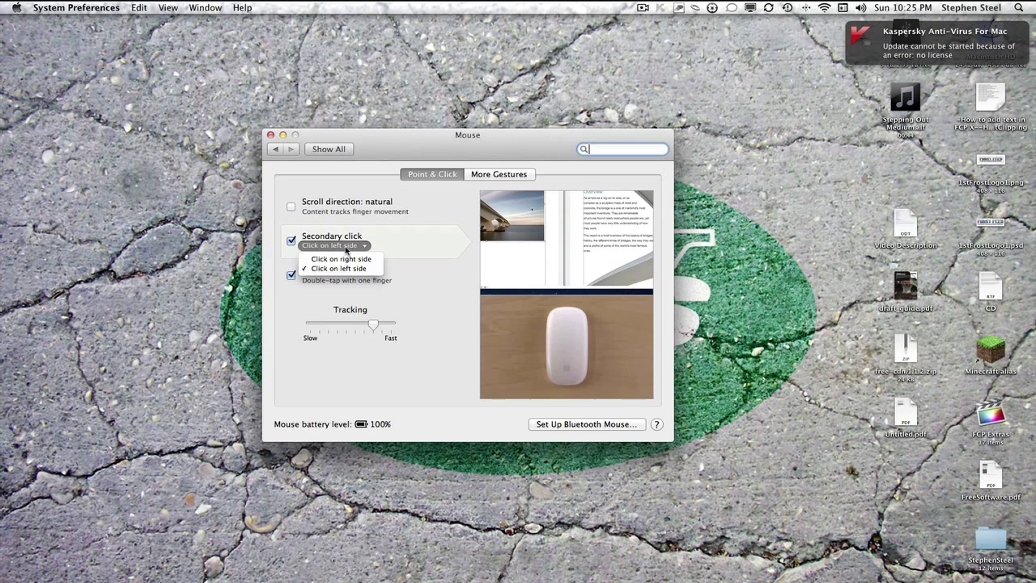
pyautogui.click(332, 258)
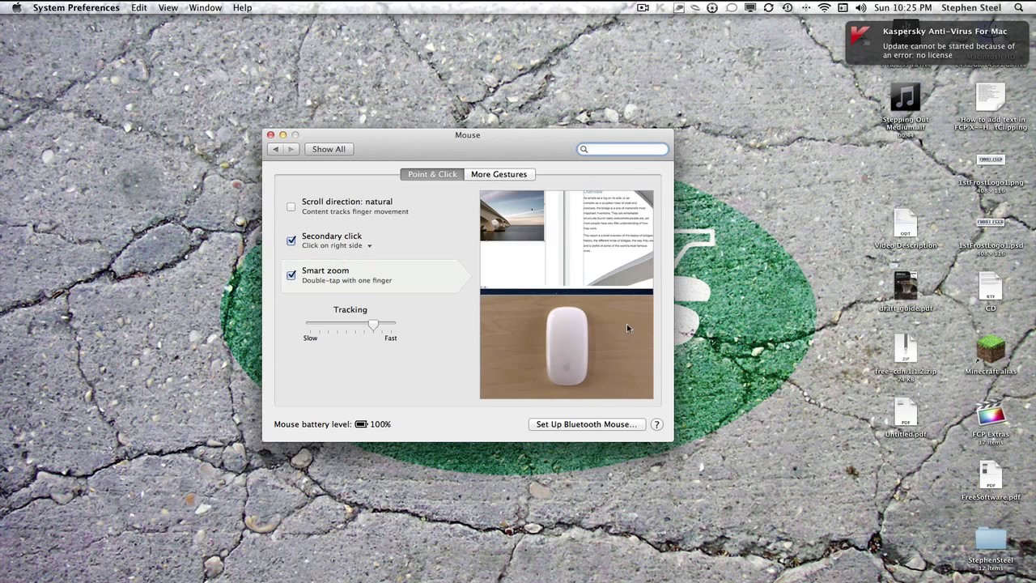